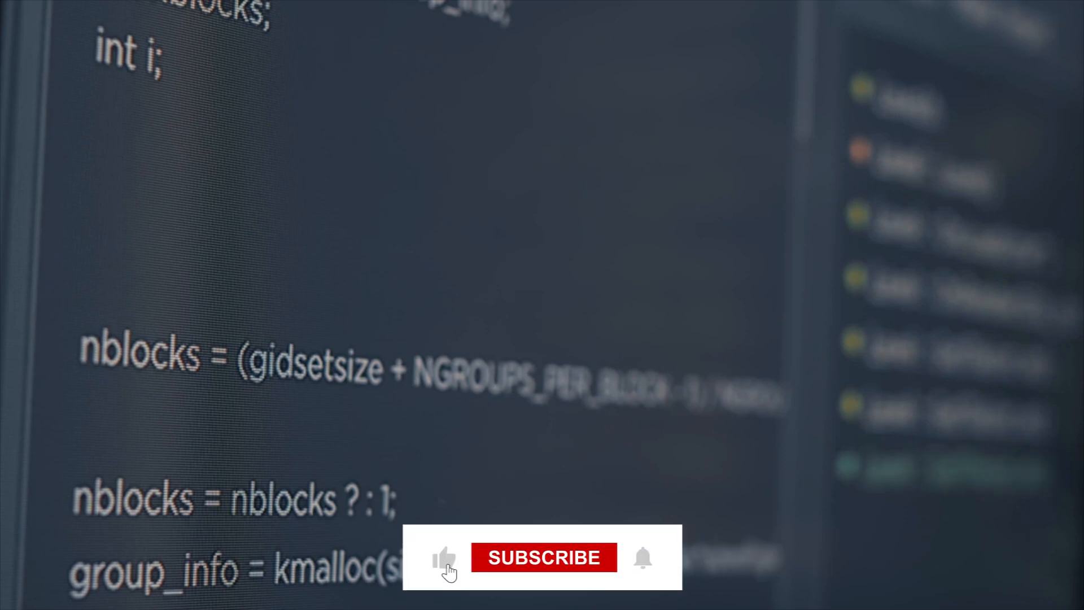
# - Add "test": "playwright test" after the preview script in package.json's scripts
pyautogui.click(544, 557)
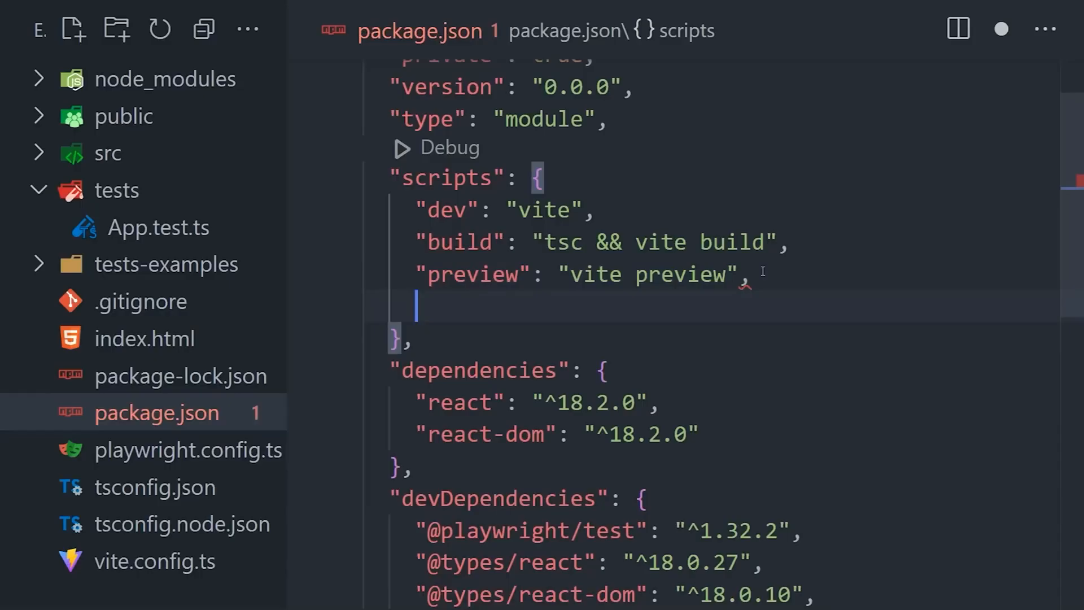
pyautogui.write('"test": "playwright test"')
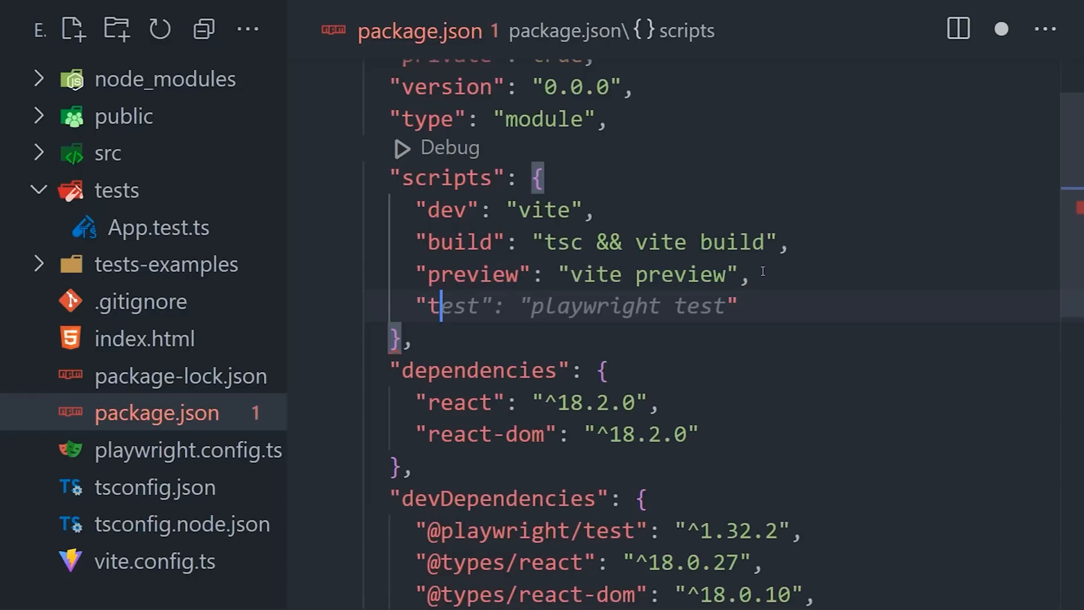